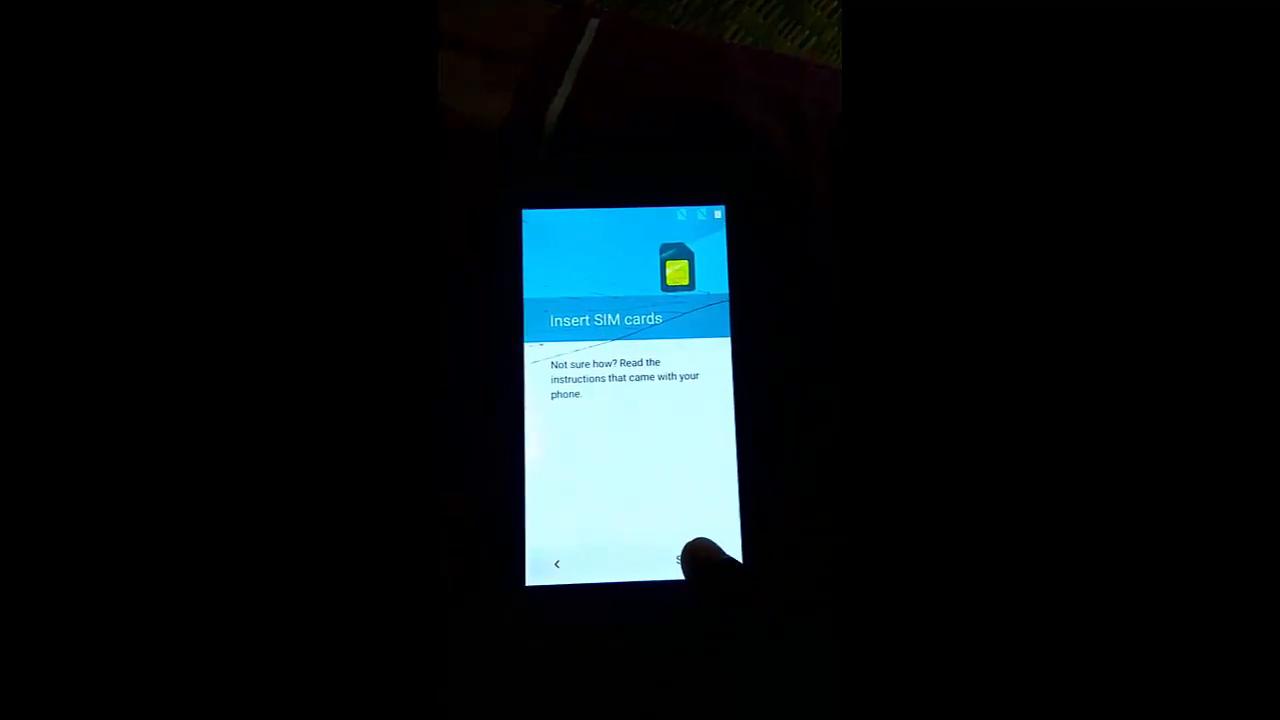
# Skip the Insert SIM cards step to reach Select WLAN, connected to Redmi.
pyautogui.click(696, 564)
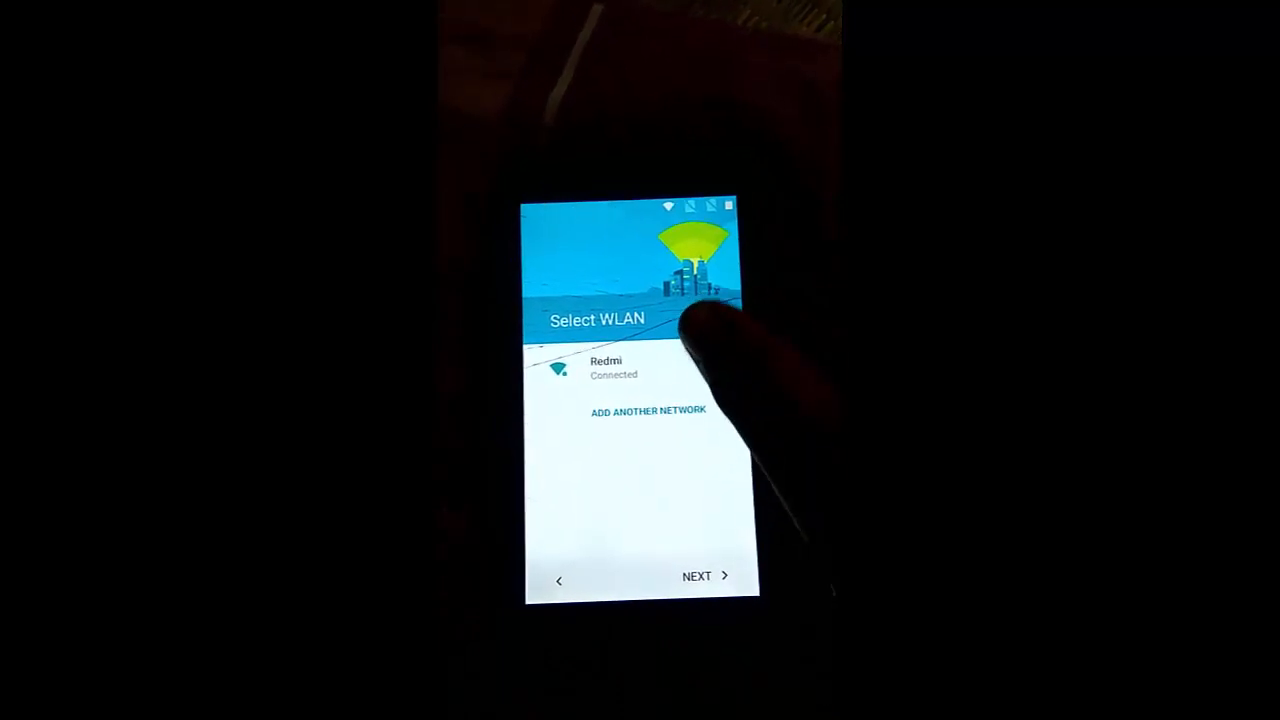
# From the Redmi password prompt, reach the phone's main Settings via Google Keyboard settings.
pyautogui.click(604, 368)
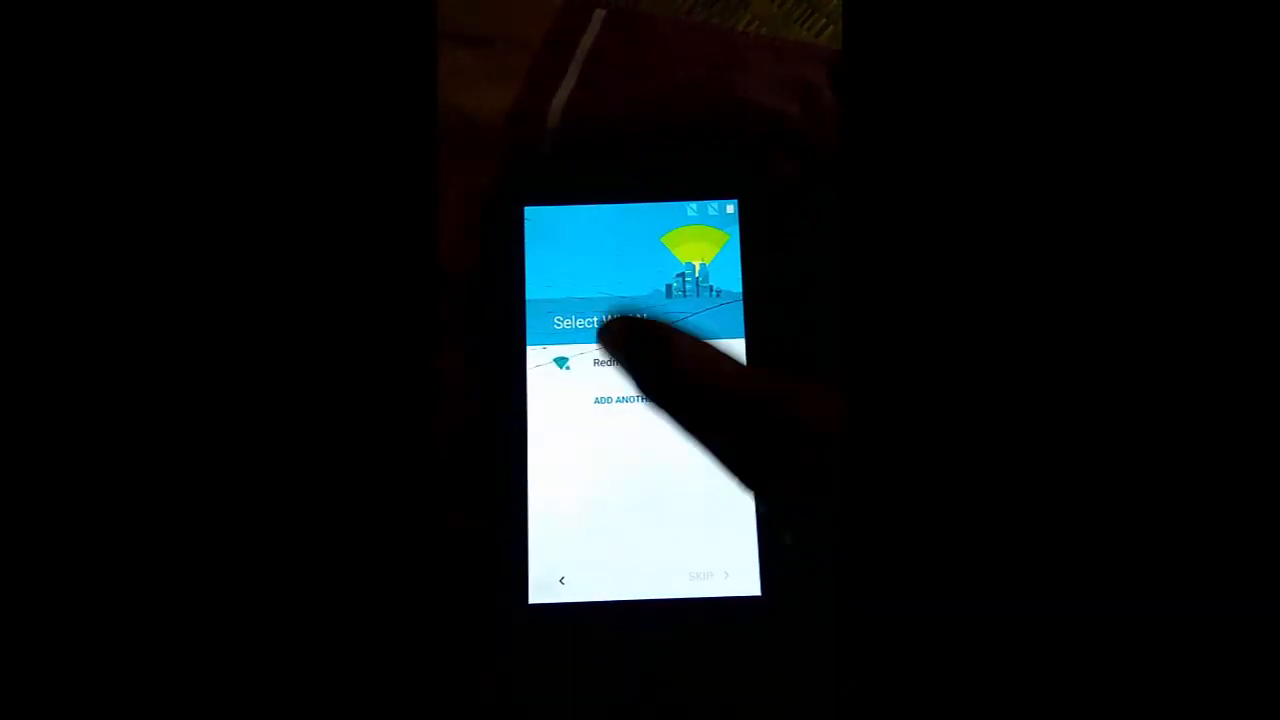
pyautogui.click(604, 362)
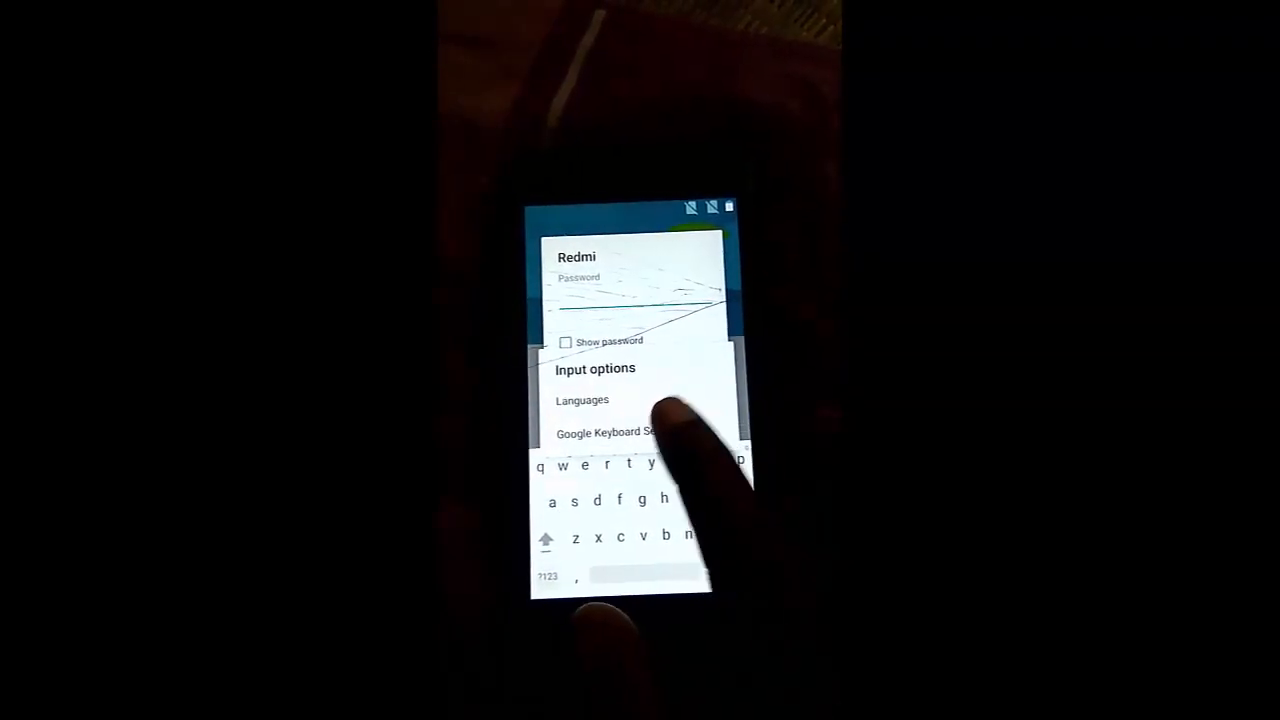
pyautogui.click(610, 432)
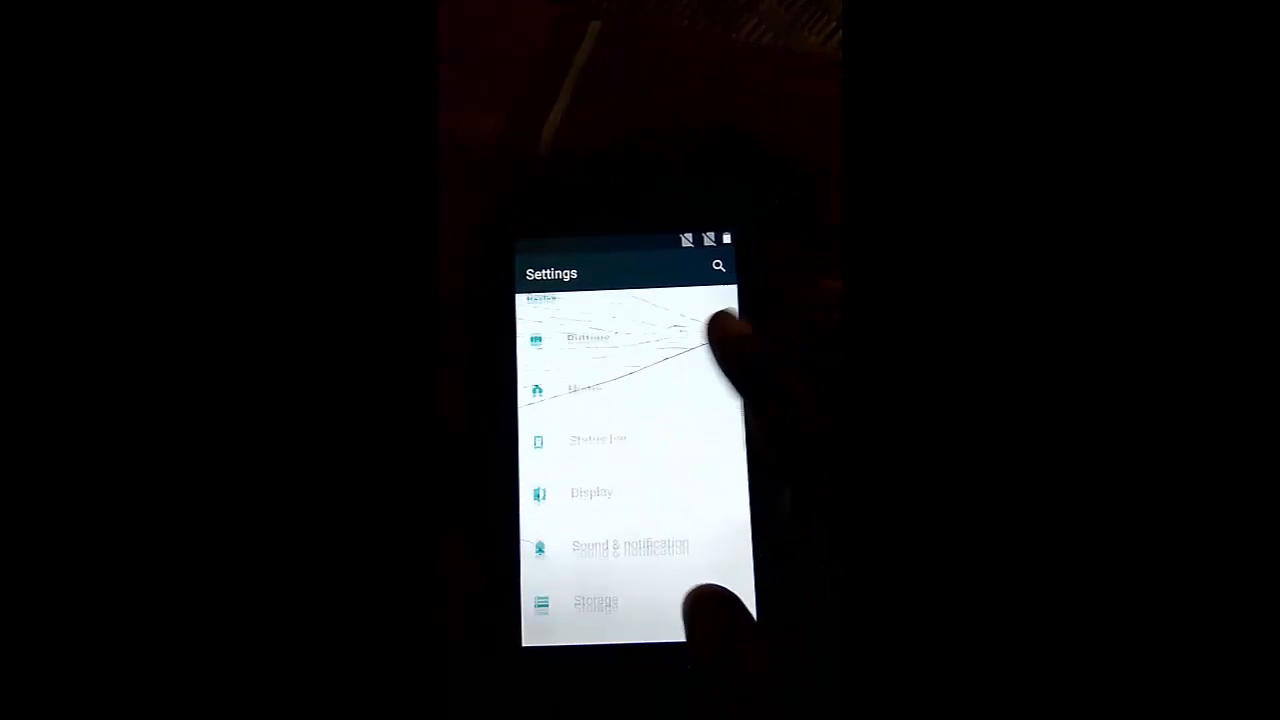
pyautogui.scroll(-3)
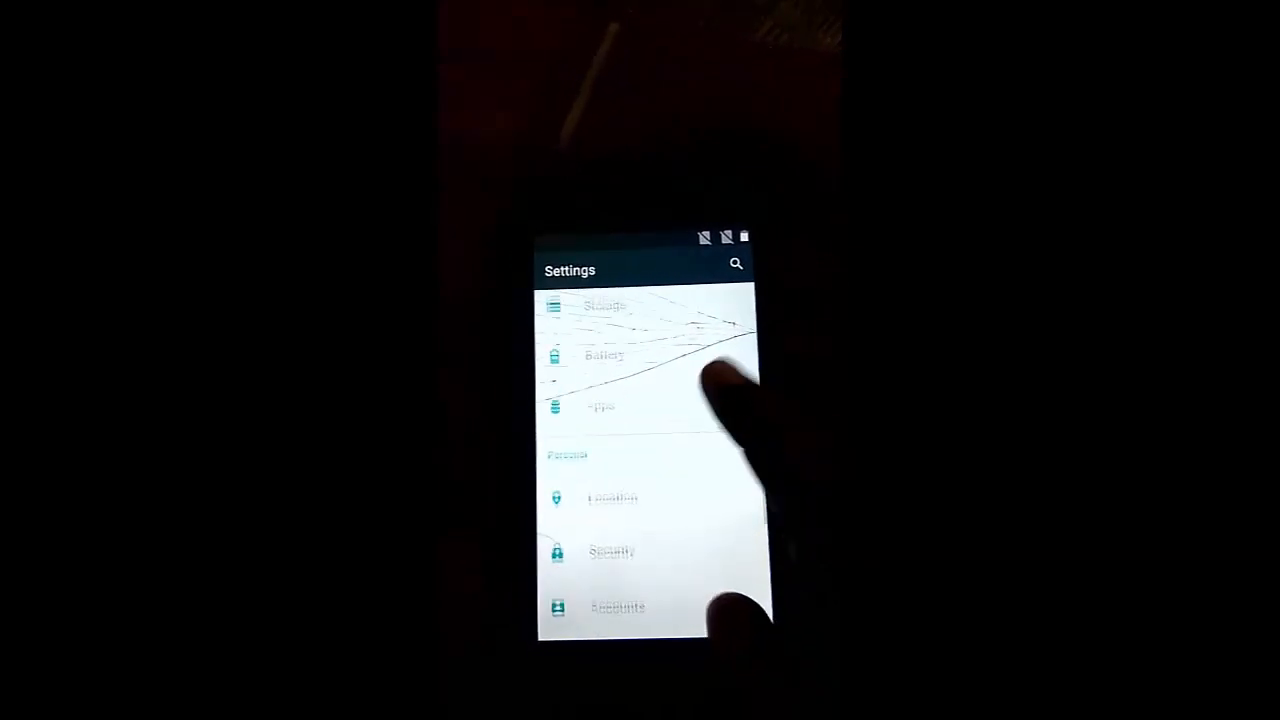
pyautogui.scroll(-3)
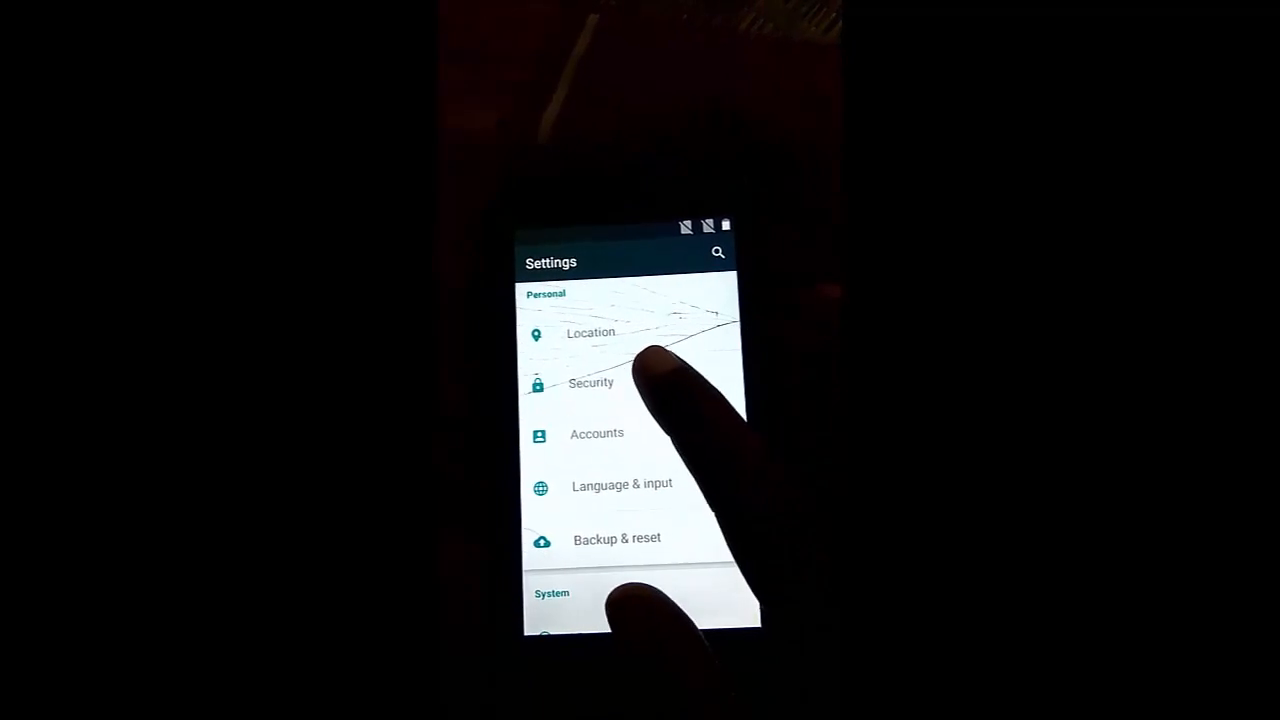
pyautogui.click(592, 384)
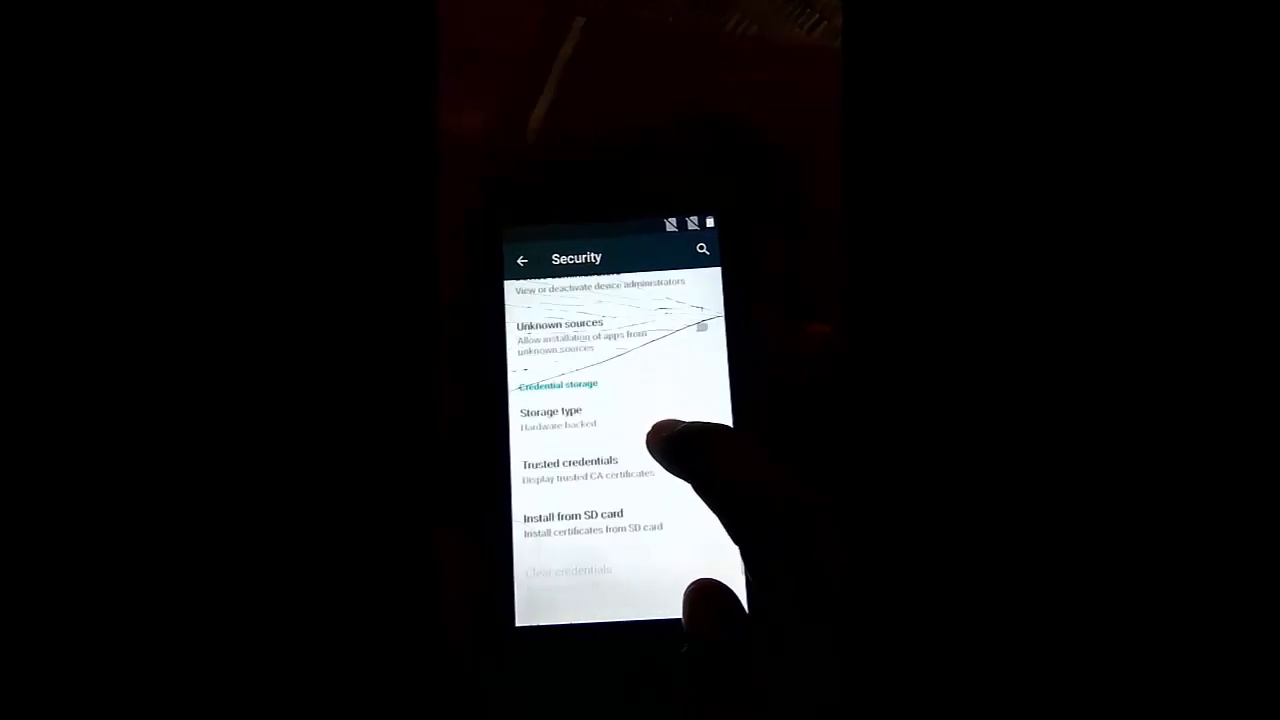
pyautogui.scroll(-3)
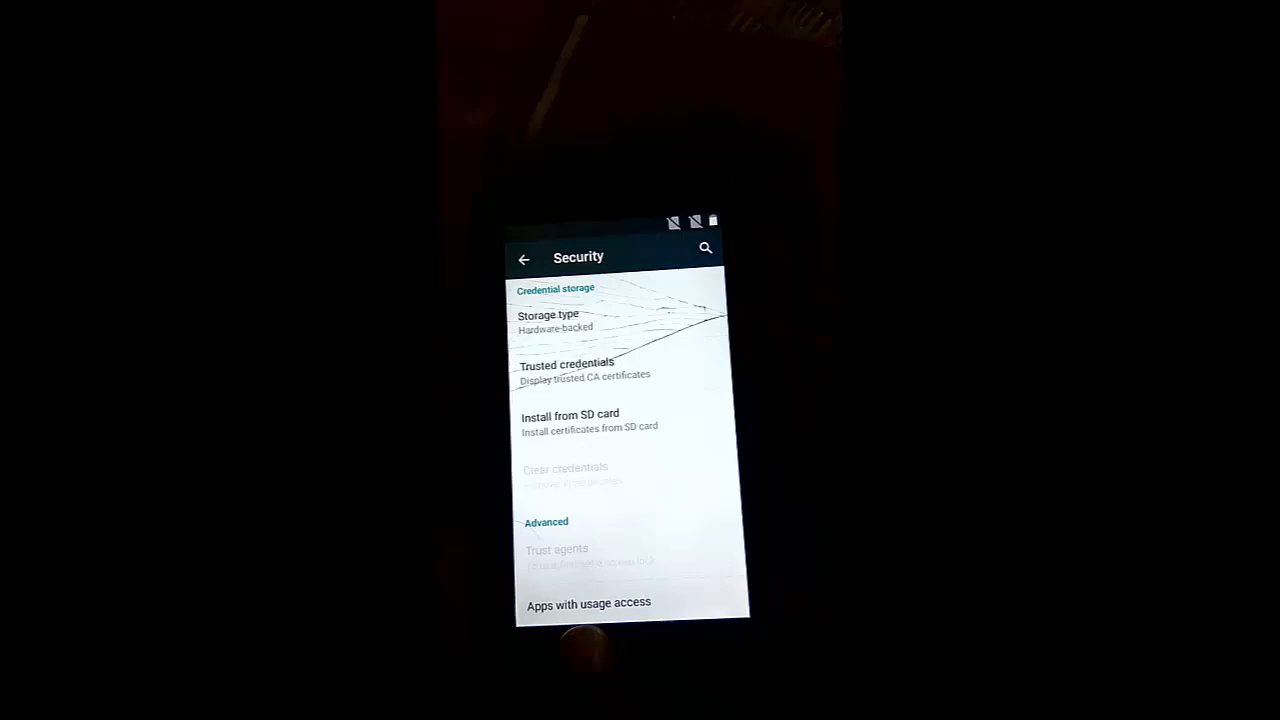
pyautogui.click(524, 258)
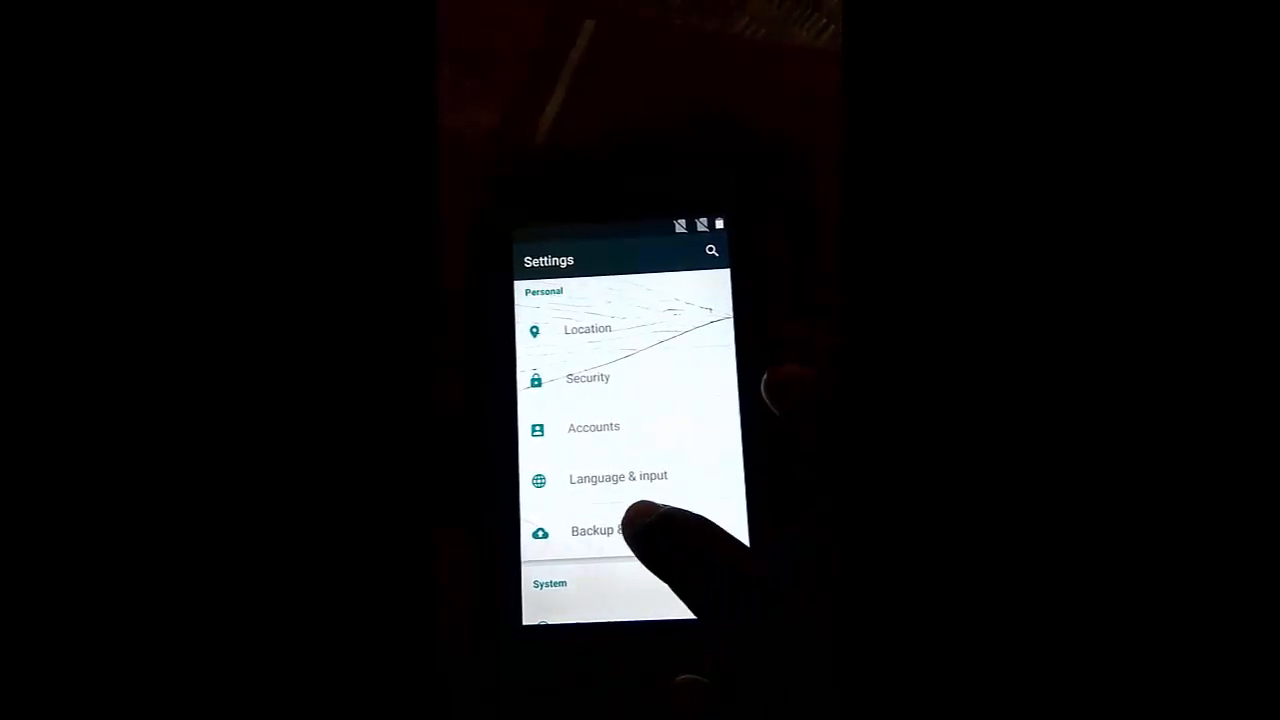
# Run a factory data reset from Backup & reset, confirming that all data be erased.
pyautogui.click(596, 530)
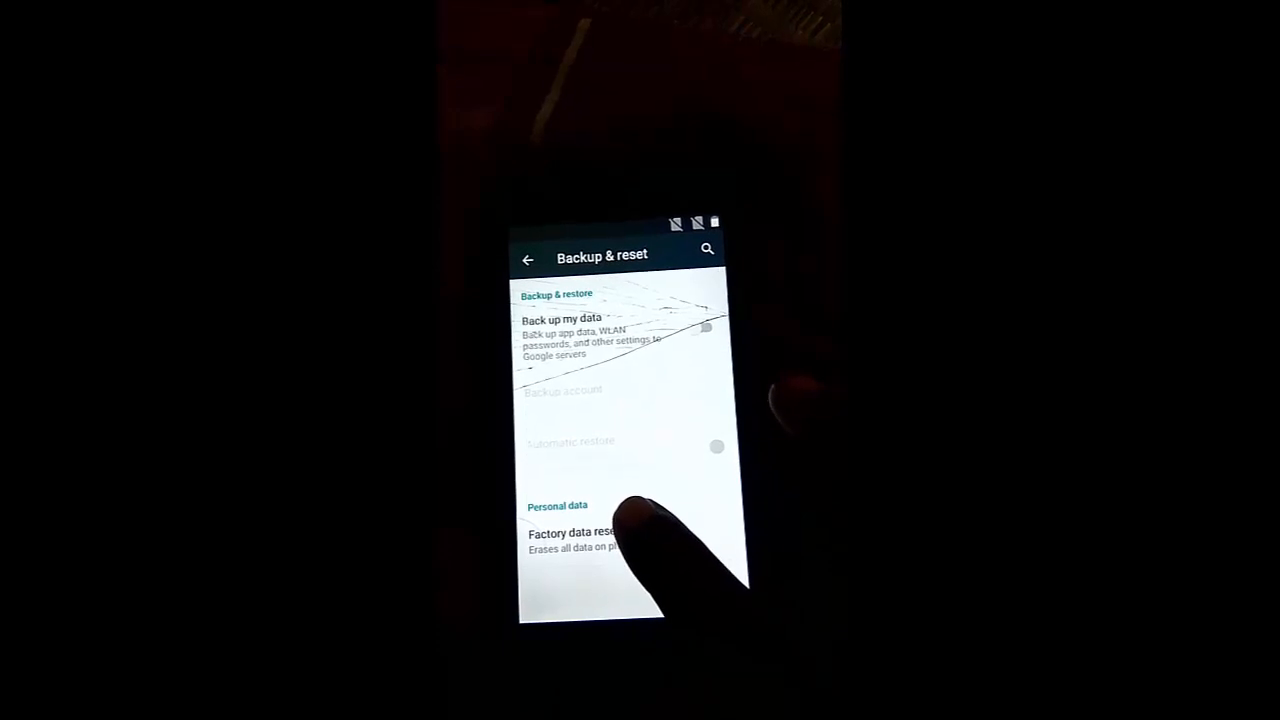
pyautogui.click(570, 532)
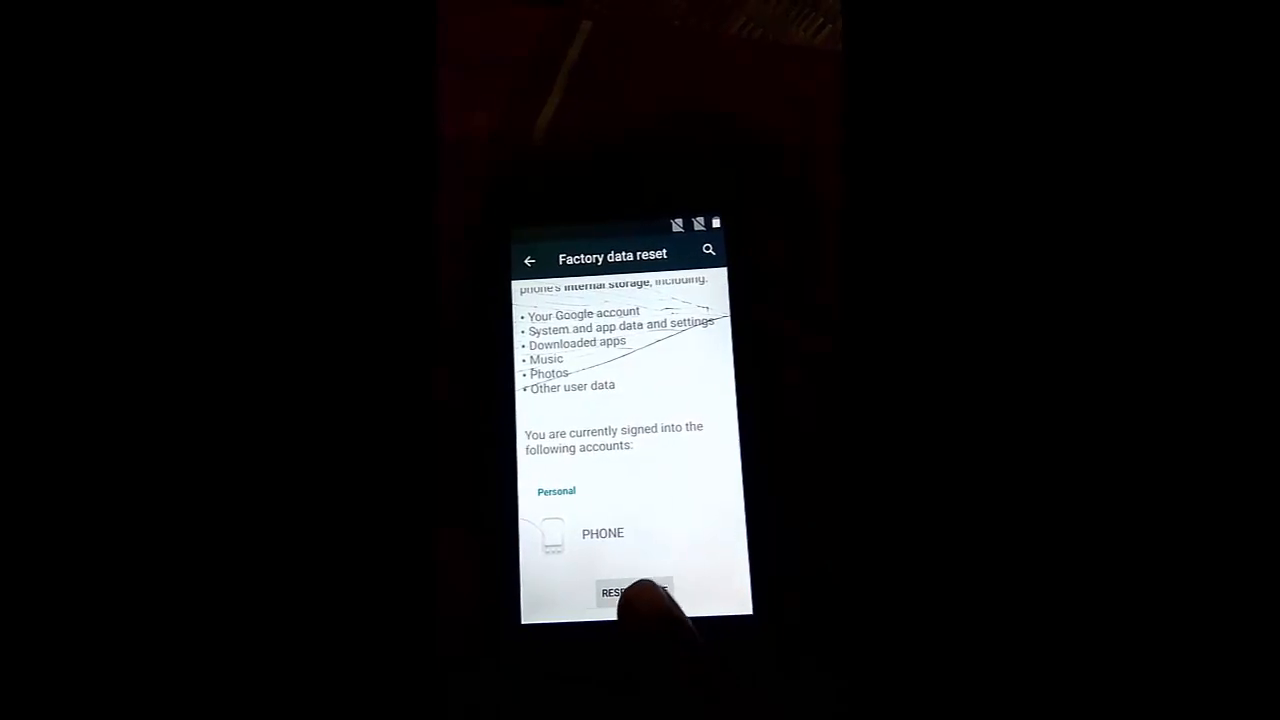
pyautogui.click(634, 592)
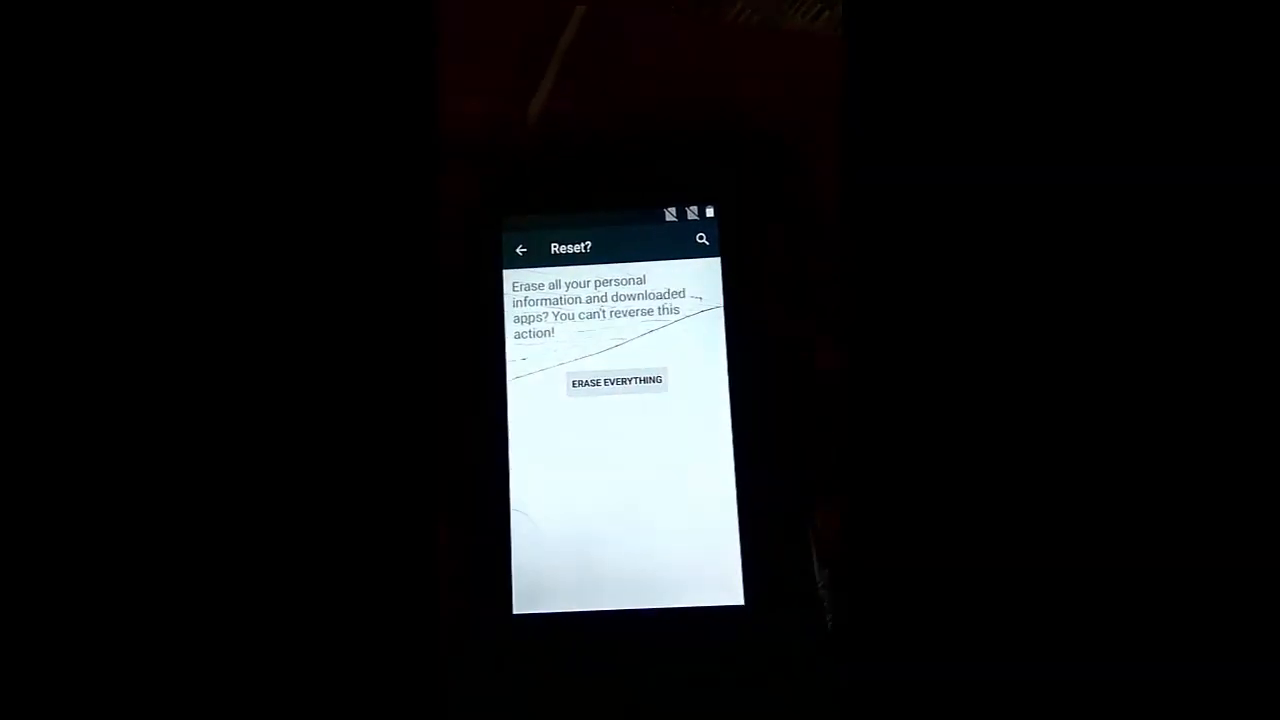
pyautogui.click(616, 380)
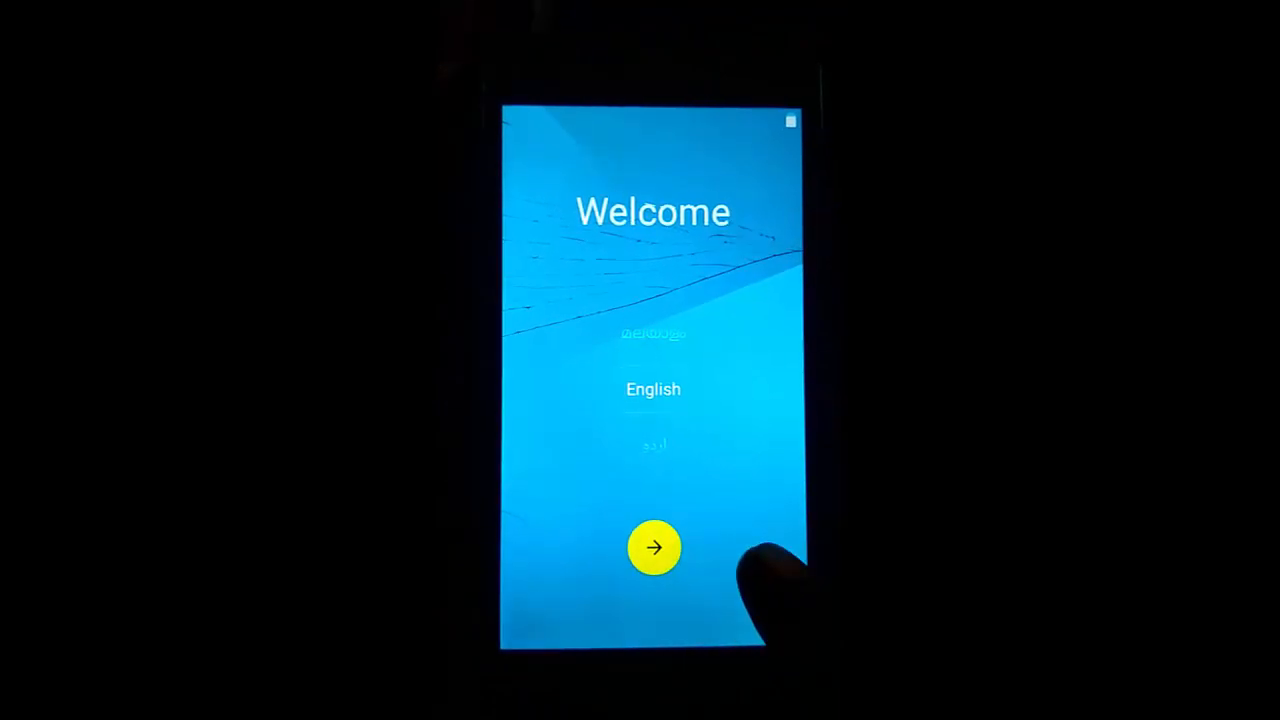
# Start setup in English, skipping the SIM card and WLAN connection steps.
pyautogui.click(652, 548)
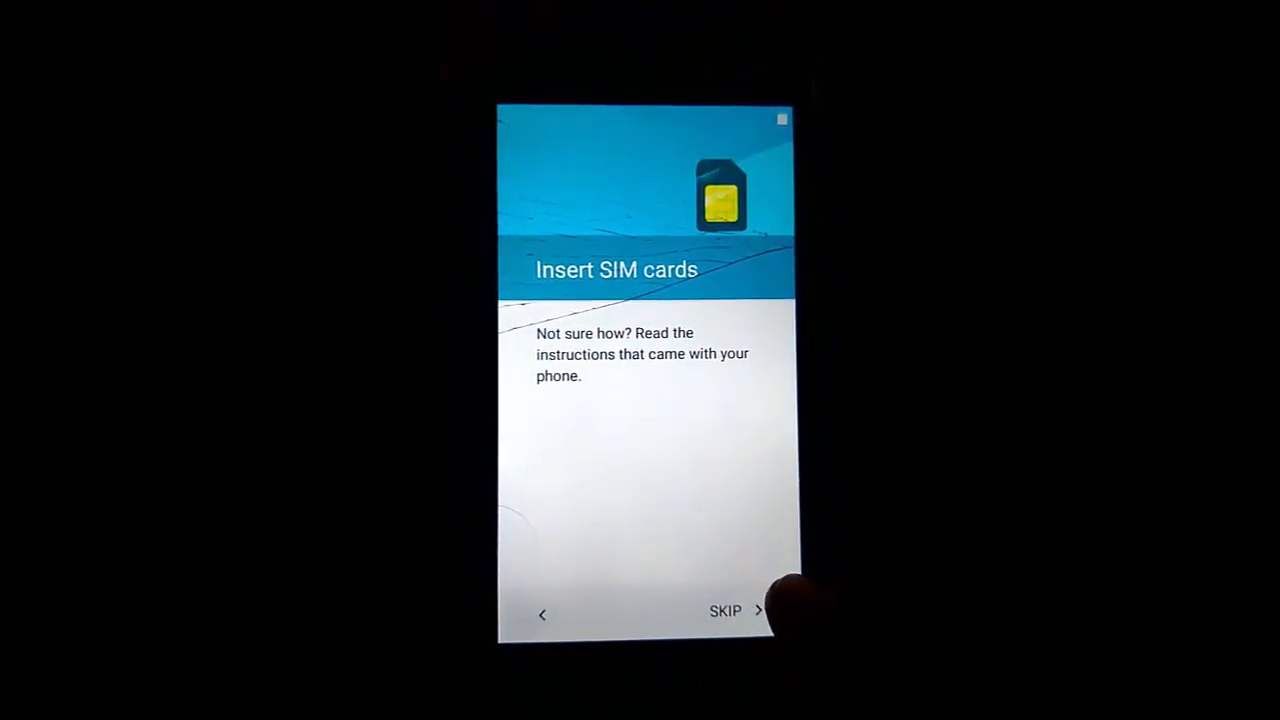
pyautogui.click(726, 612)
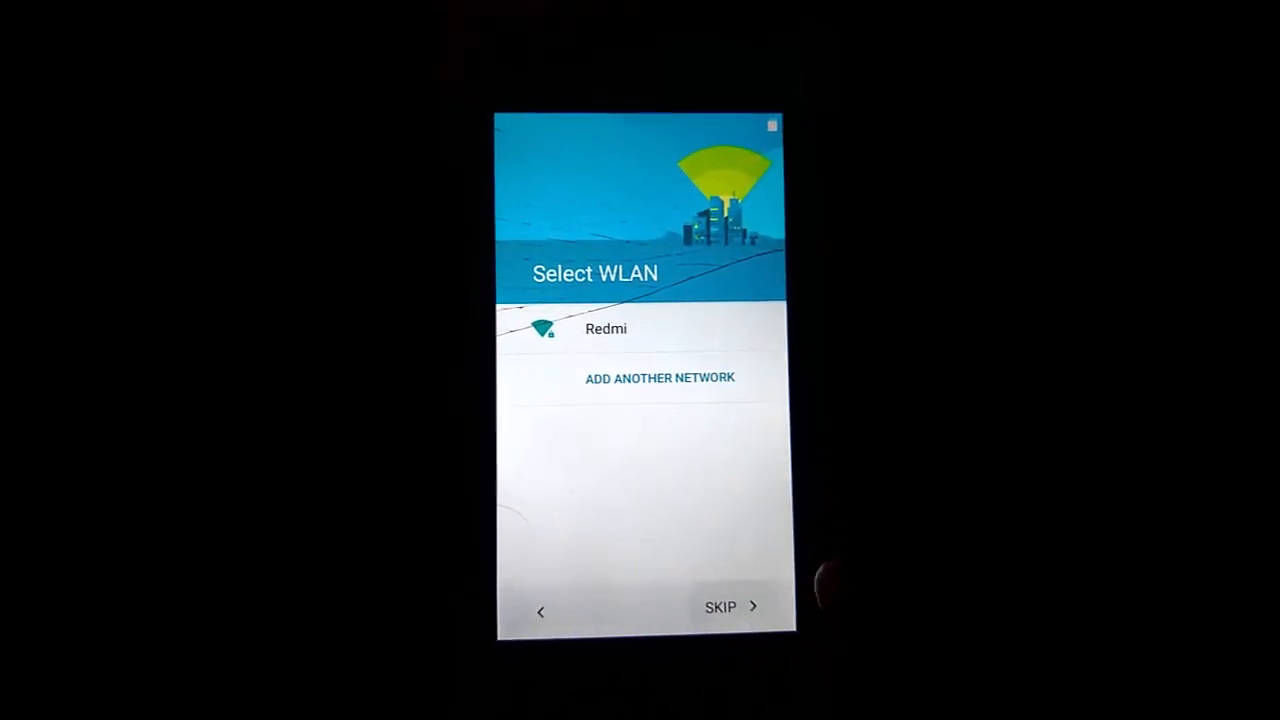
pyautogui.click(728, 608)
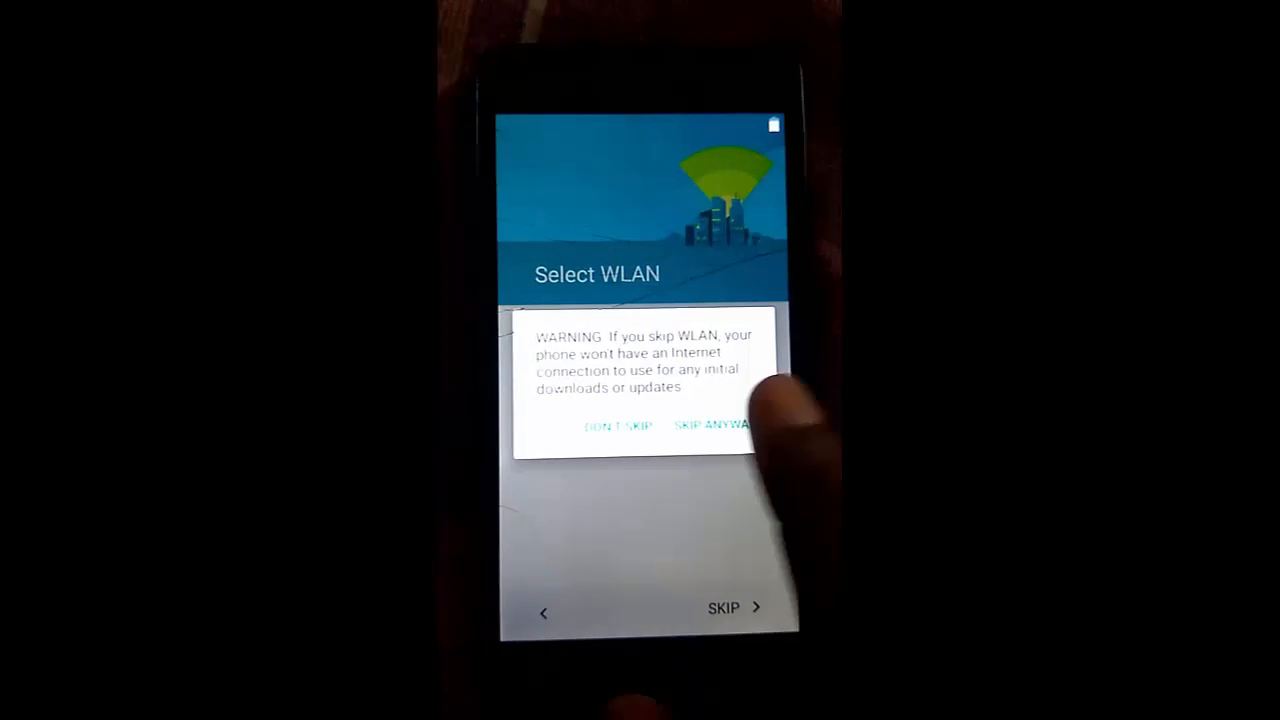
pyautogui.click(718, 422)
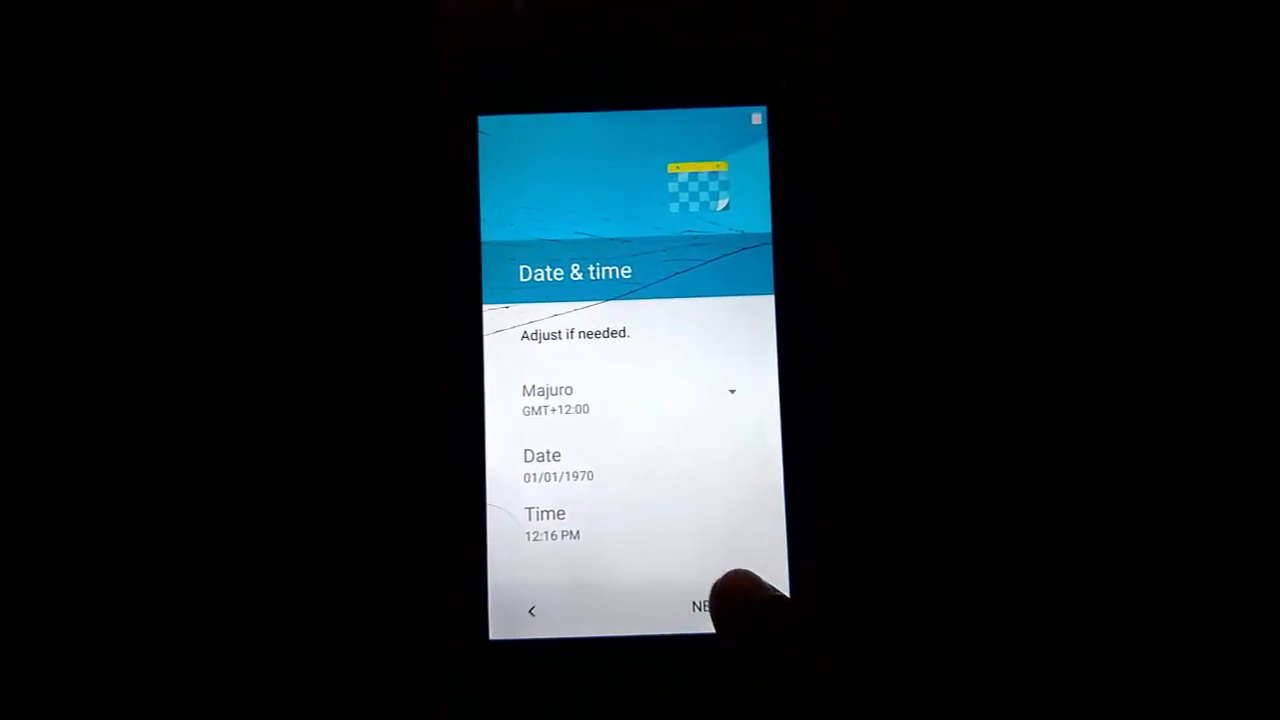
# Accept date & time, leave the name blank, and skip the screen lock to finish setup.
pyautogui.click(704, 608)
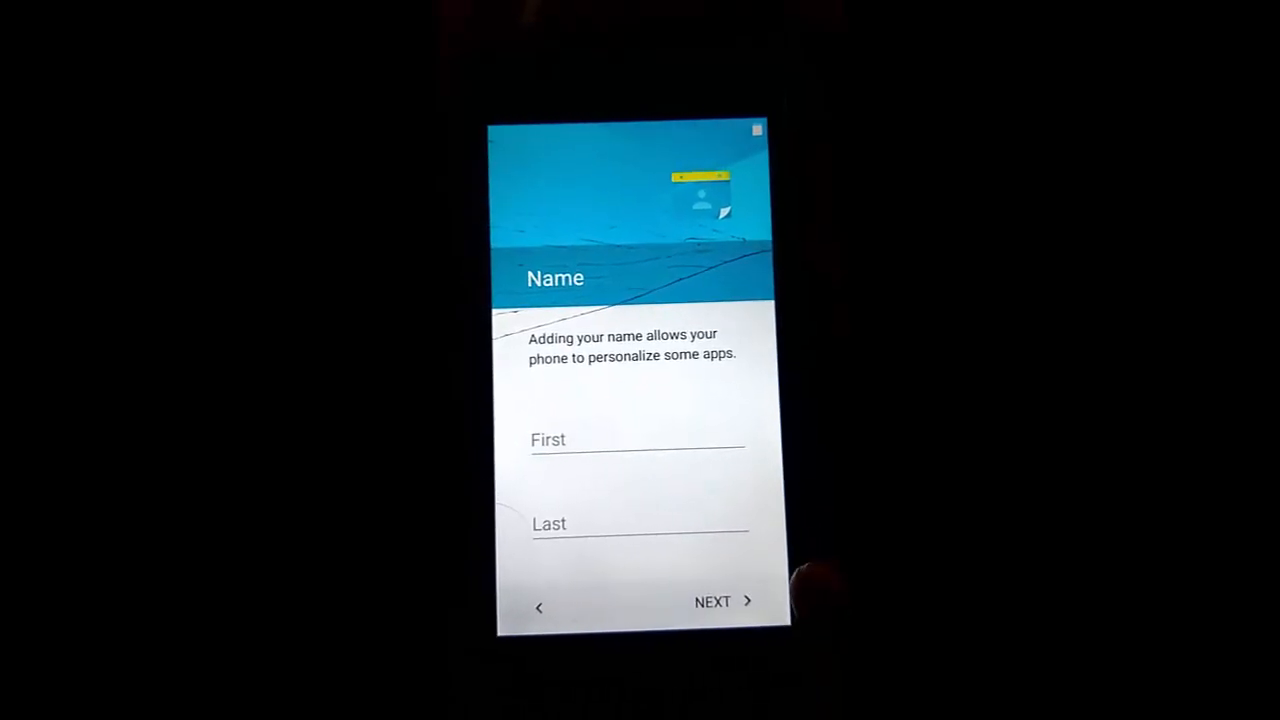
pyautogui.click(712, 600)
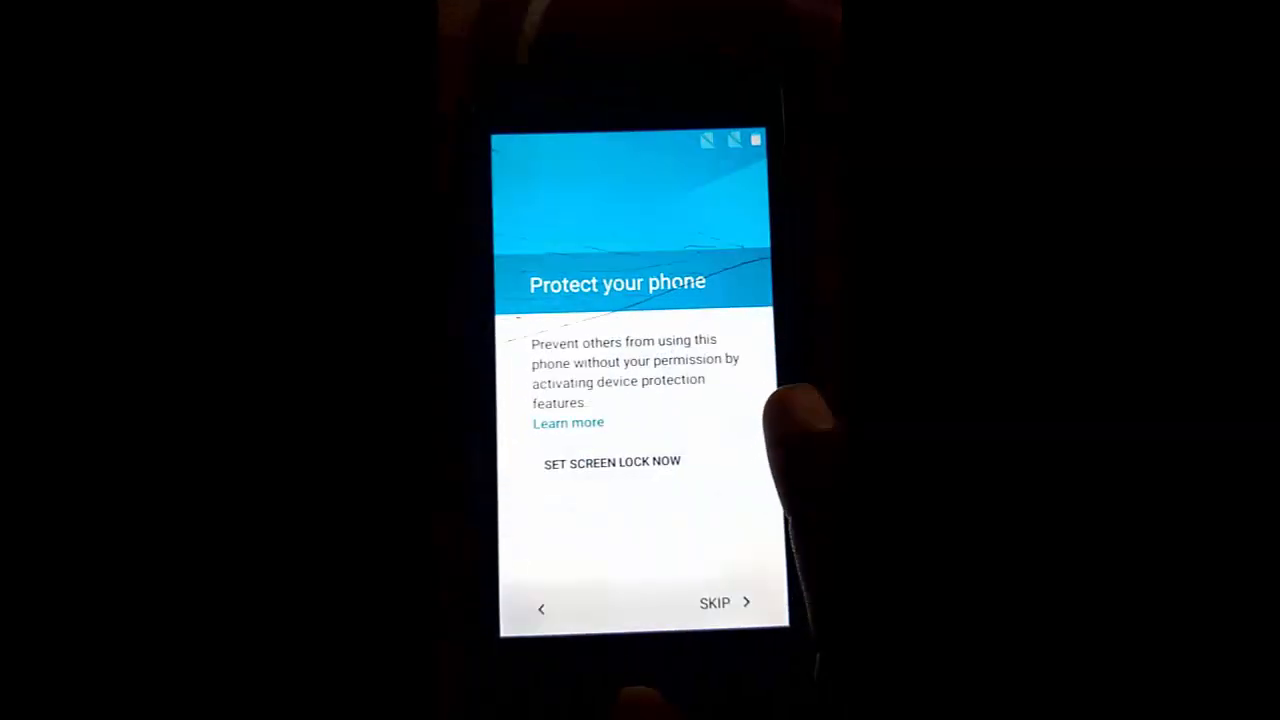
pyautogui.click(714, 602)
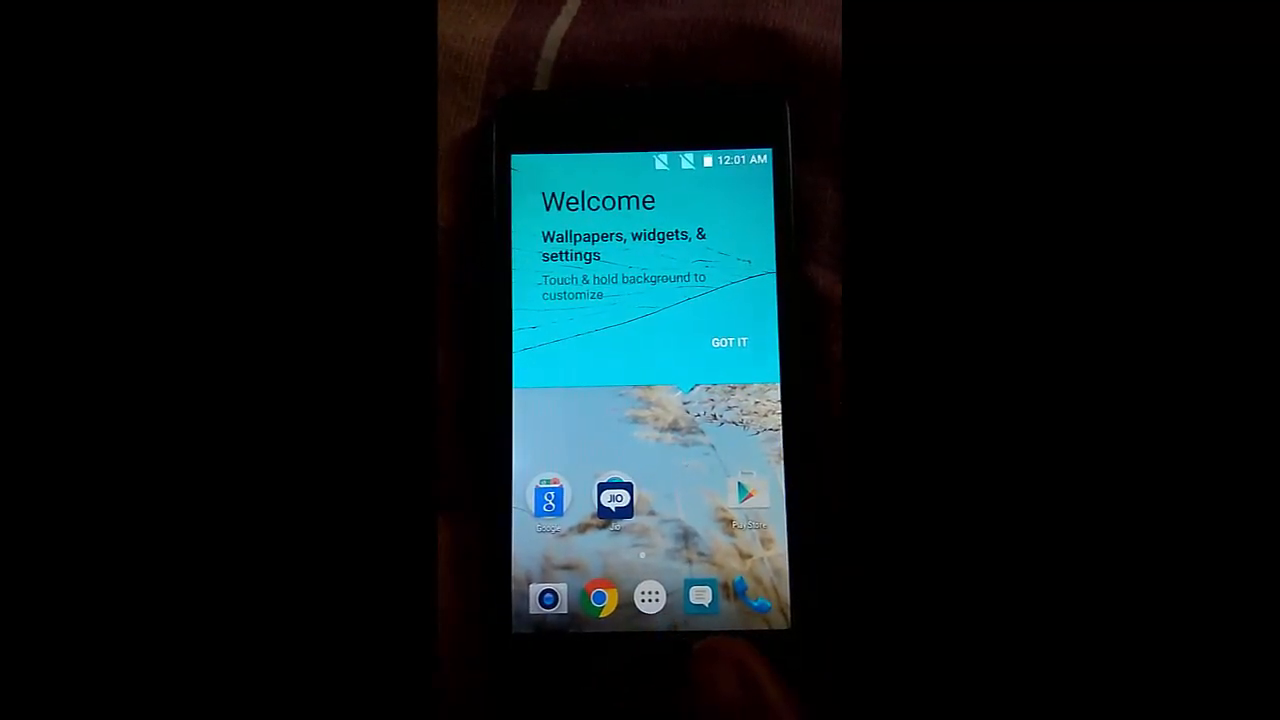
# Dismiss the home screen welcome card and show the app drawer listing all apps.
pyautogui.click(728, 342)
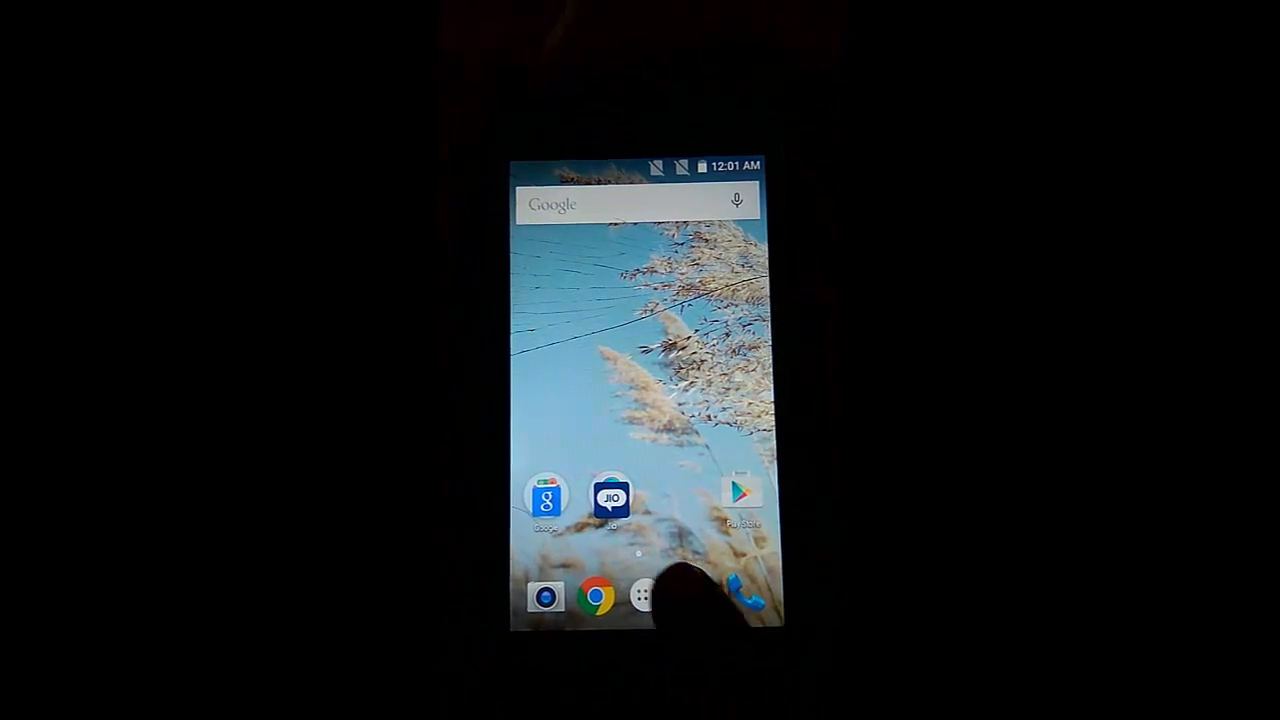
pyautogui.click(642, 596)
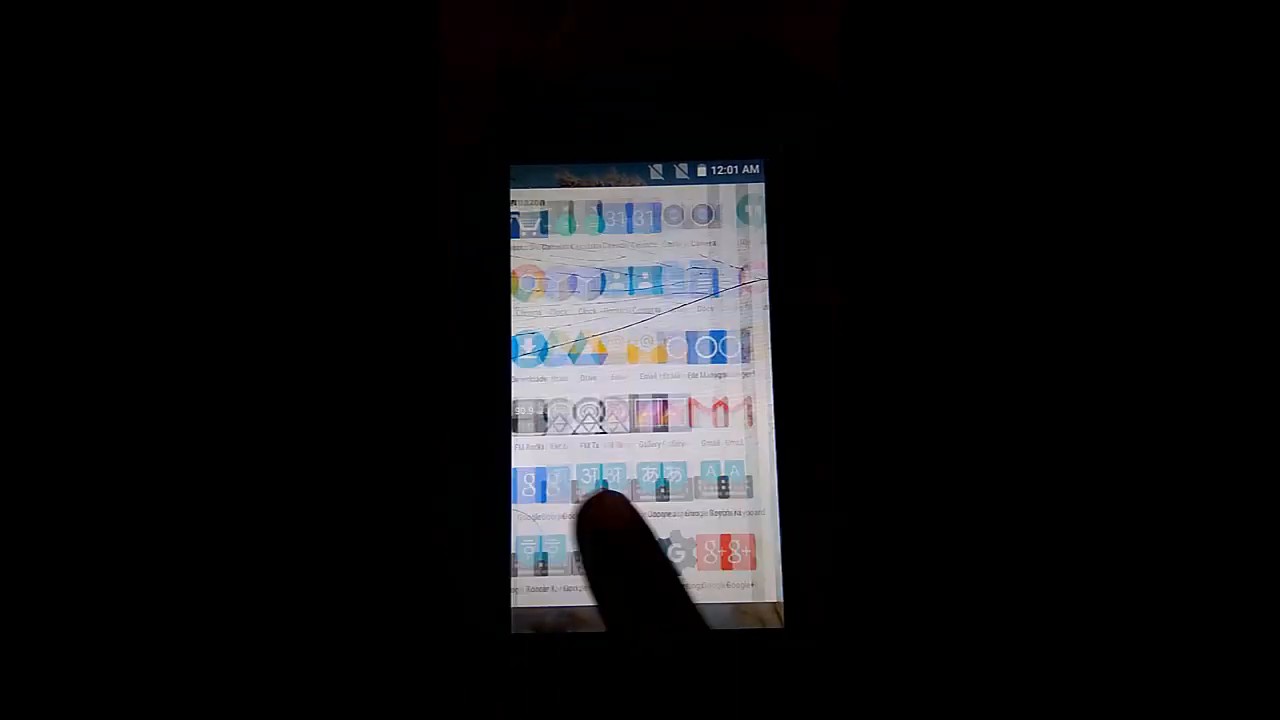